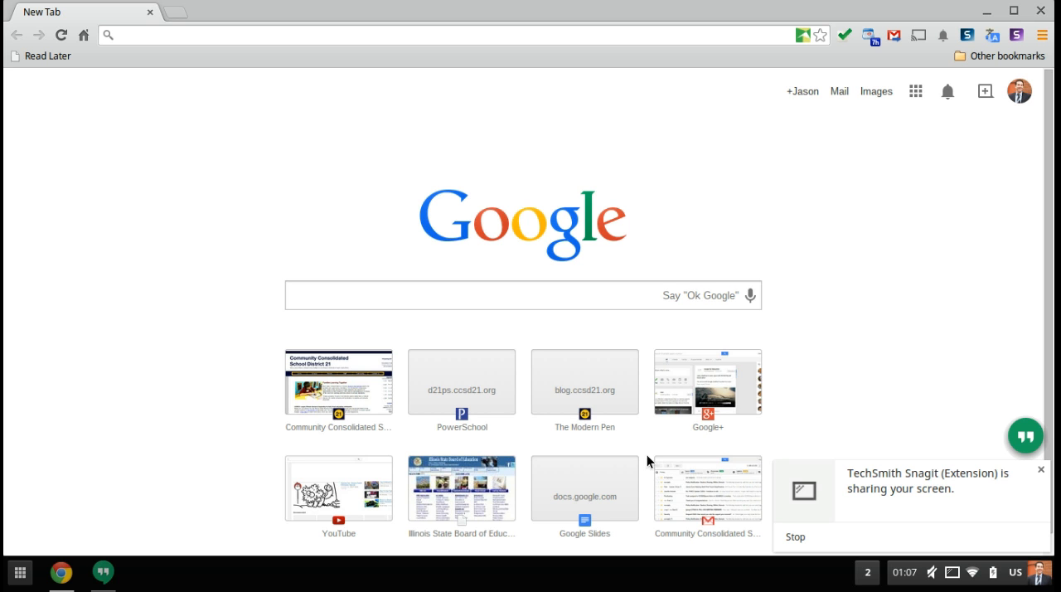
{"action": "mouse_move", "coordinate": [859, 309]}
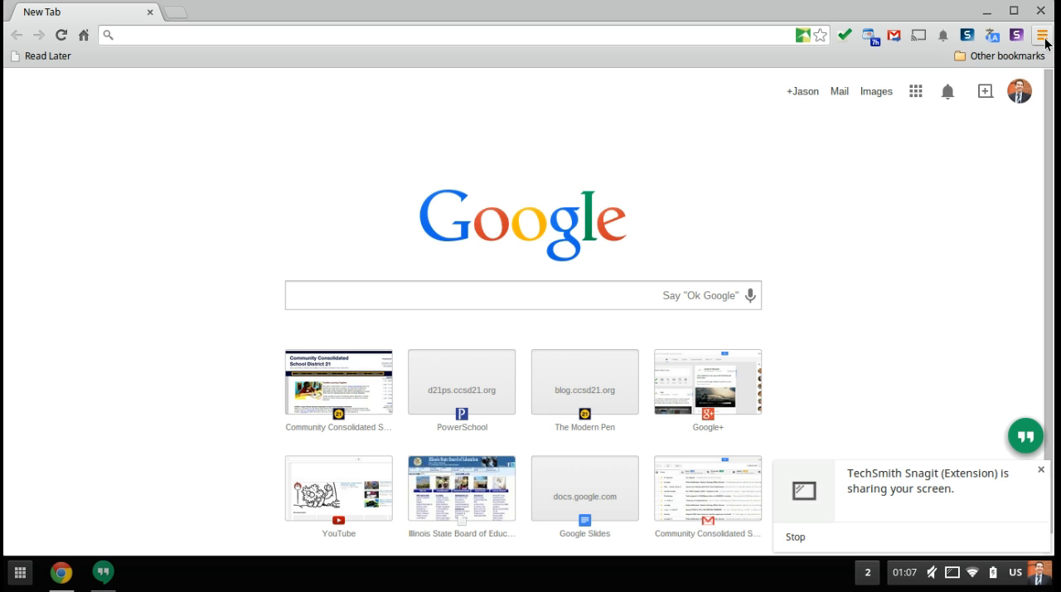
{"action": "mouse_move", "coordinate": [1042, 37]}
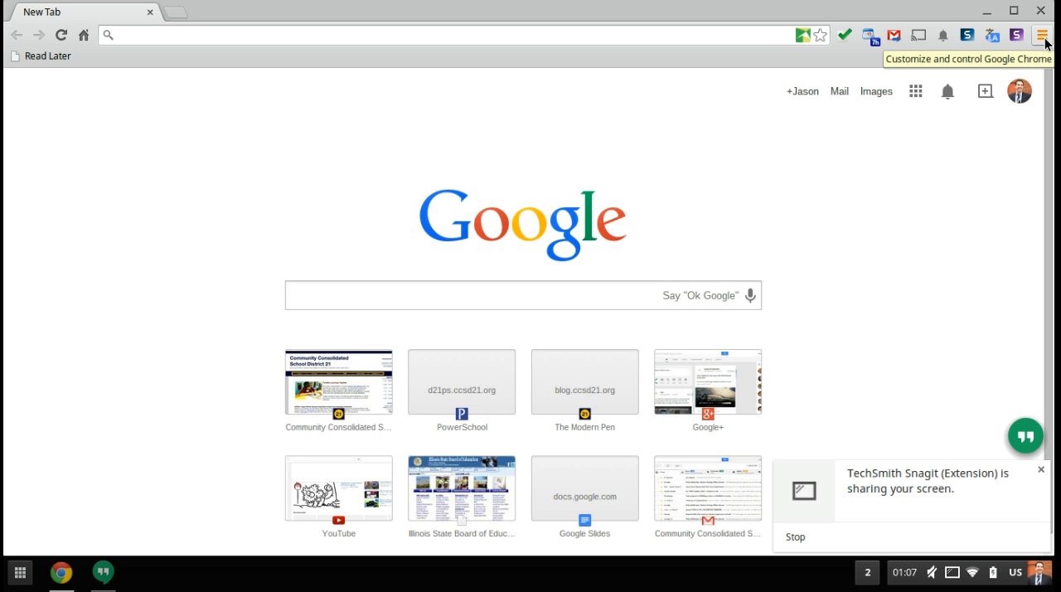
Accept the new permissions required by Securly for Chromebooks from the Chrome menu warning.
{"action": "left_click", "coordinate": [1042, 35]}
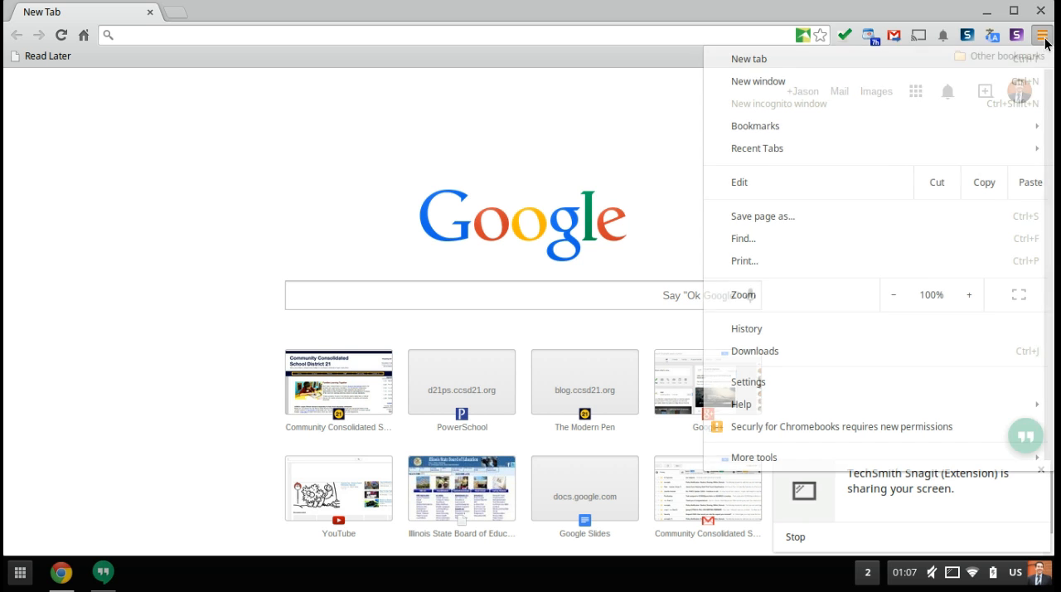
{"action": "mouse_move", "coordinate": [999, 324]}
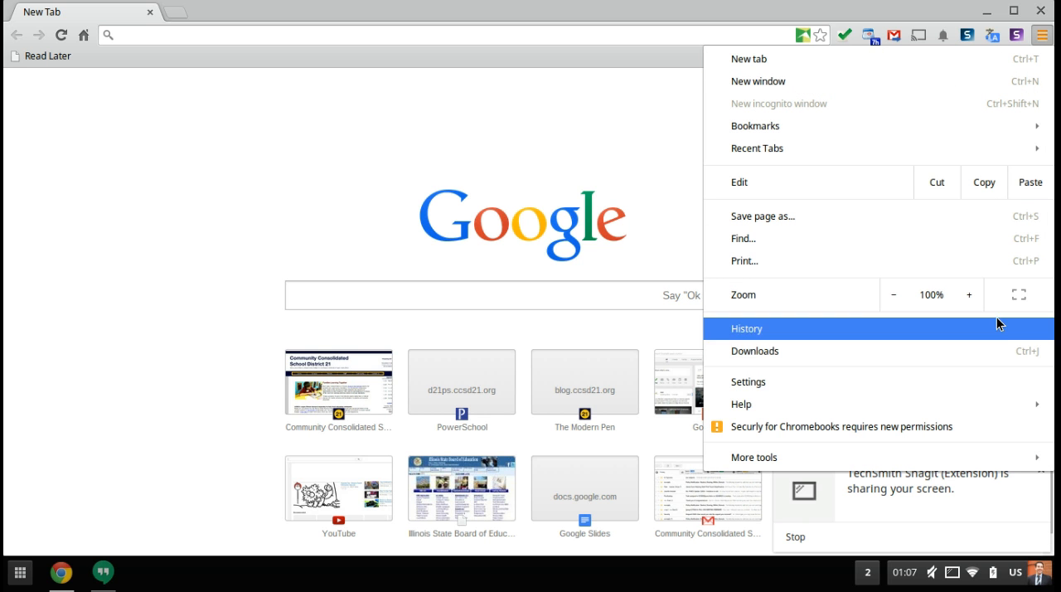
{"action": "mouse_move", "coordinate": [977, 426]}
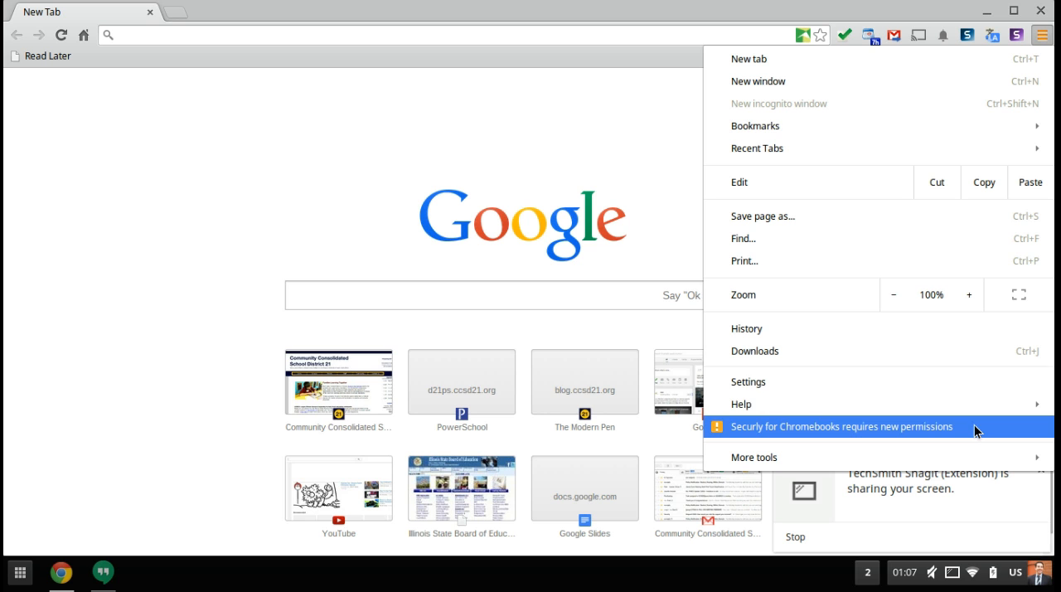
{"action": "mouse_move", "coordinate": [752, 432]}
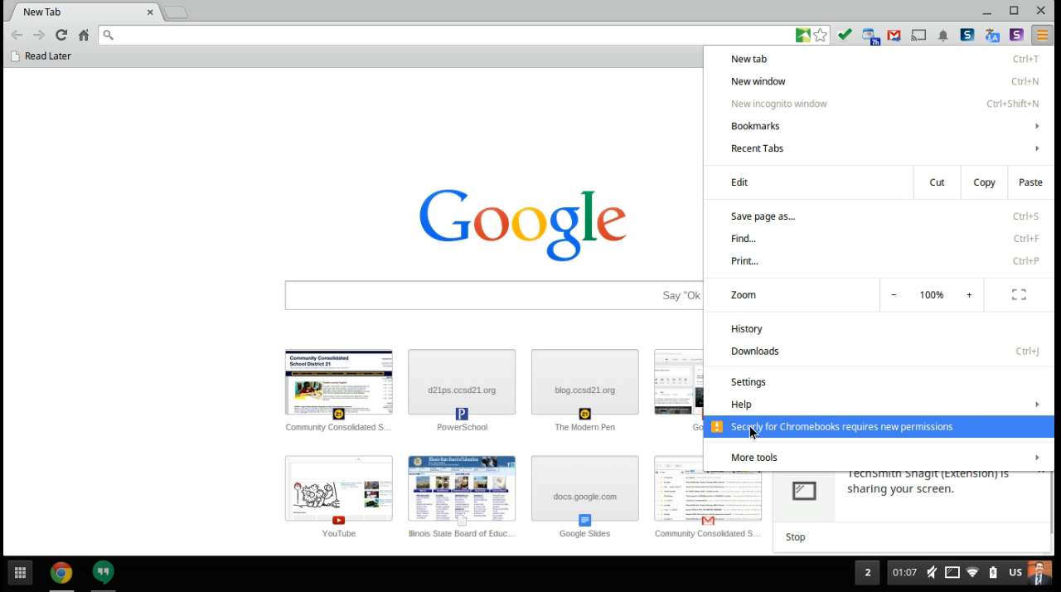
{"action": "mouse_move", "coordinate": [722, 441]}
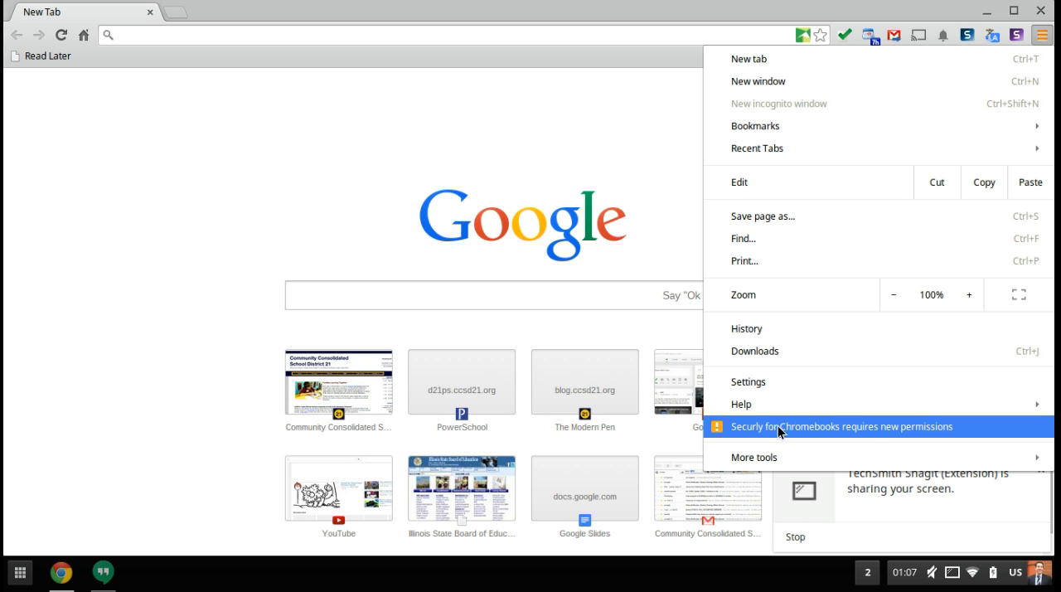
{"action": "mouse_move", "coordinate": [916, 435]}
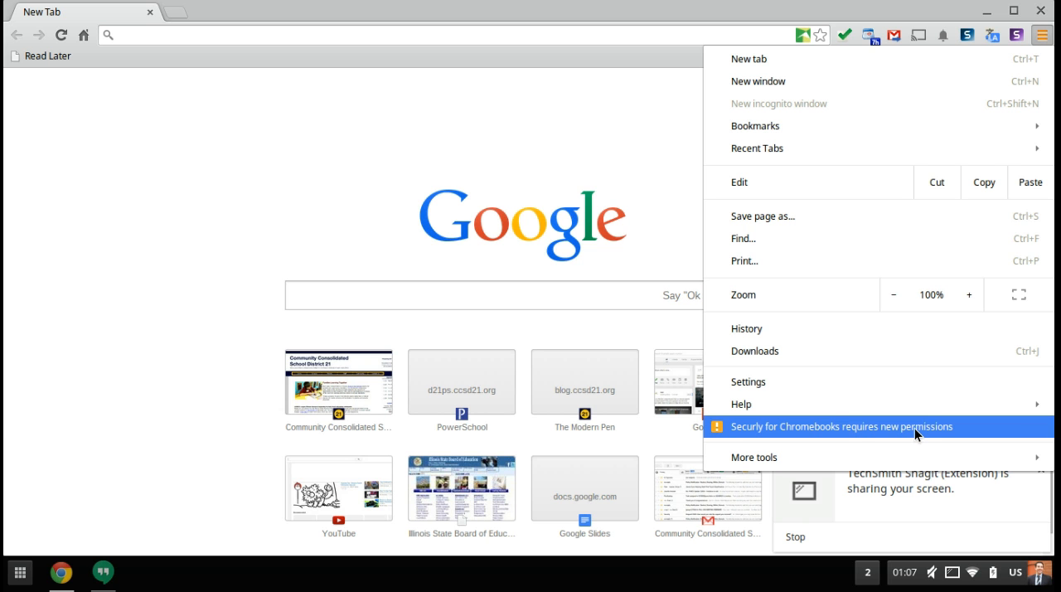
{"action": "left_click", "coordinate": [840, 426]}
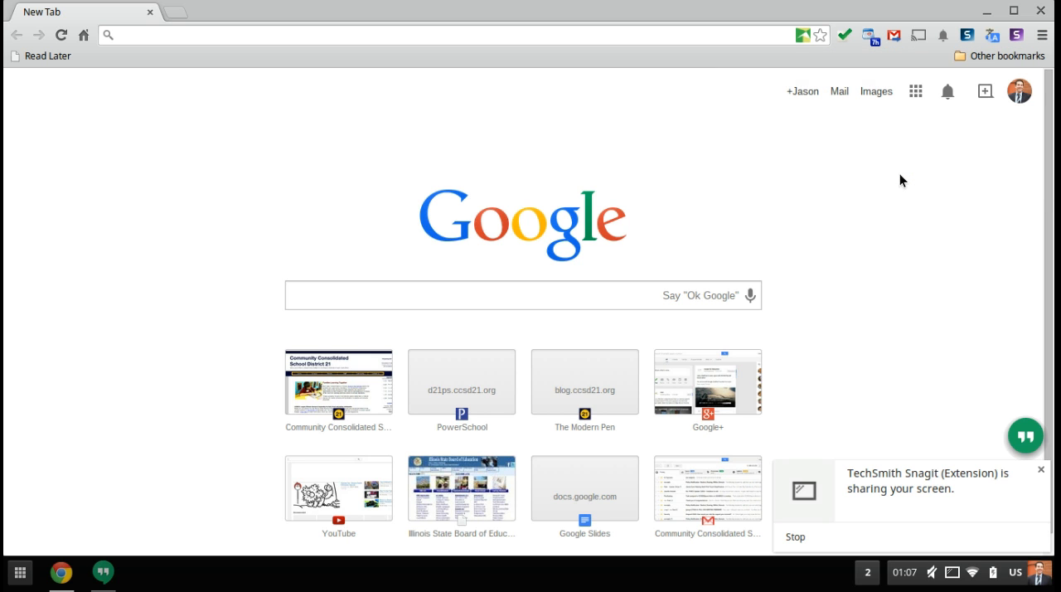
{"action": "mouse_move", "coordinate": [1034, 97]}
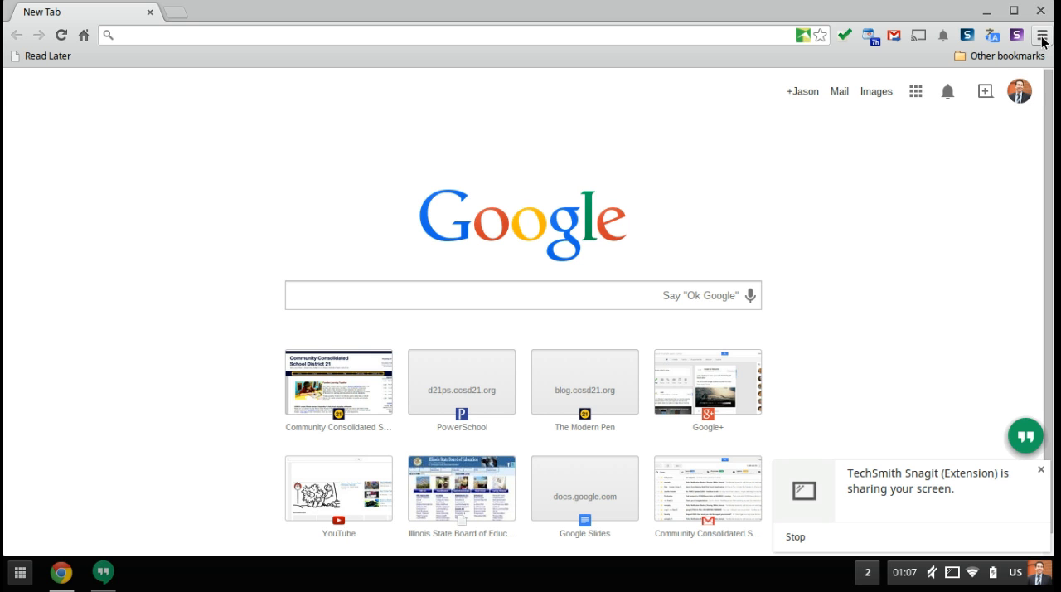
{"action": "mouse_move", "coordinate": [1043, 38]}
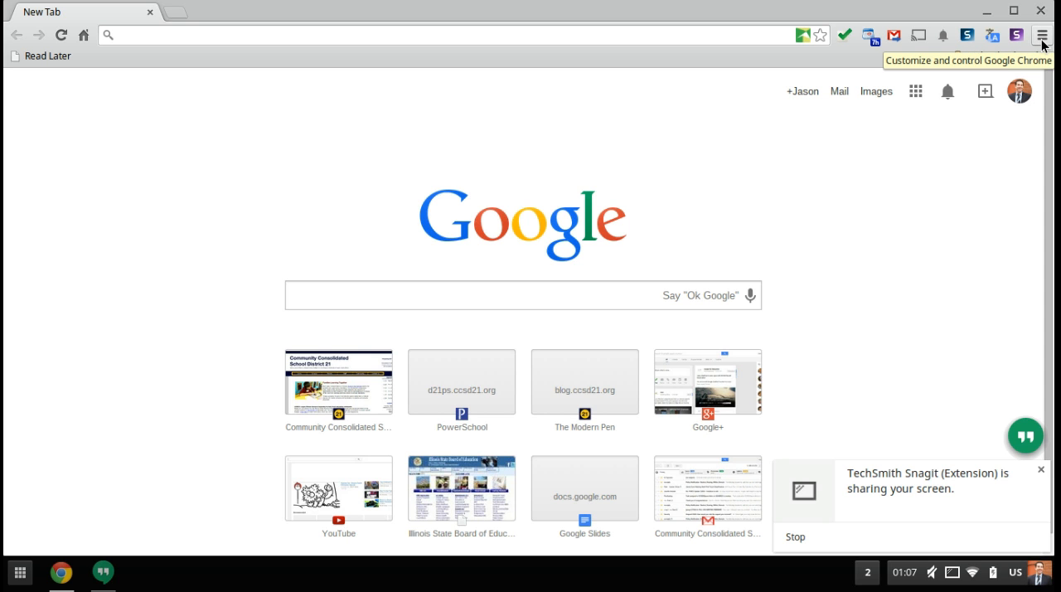